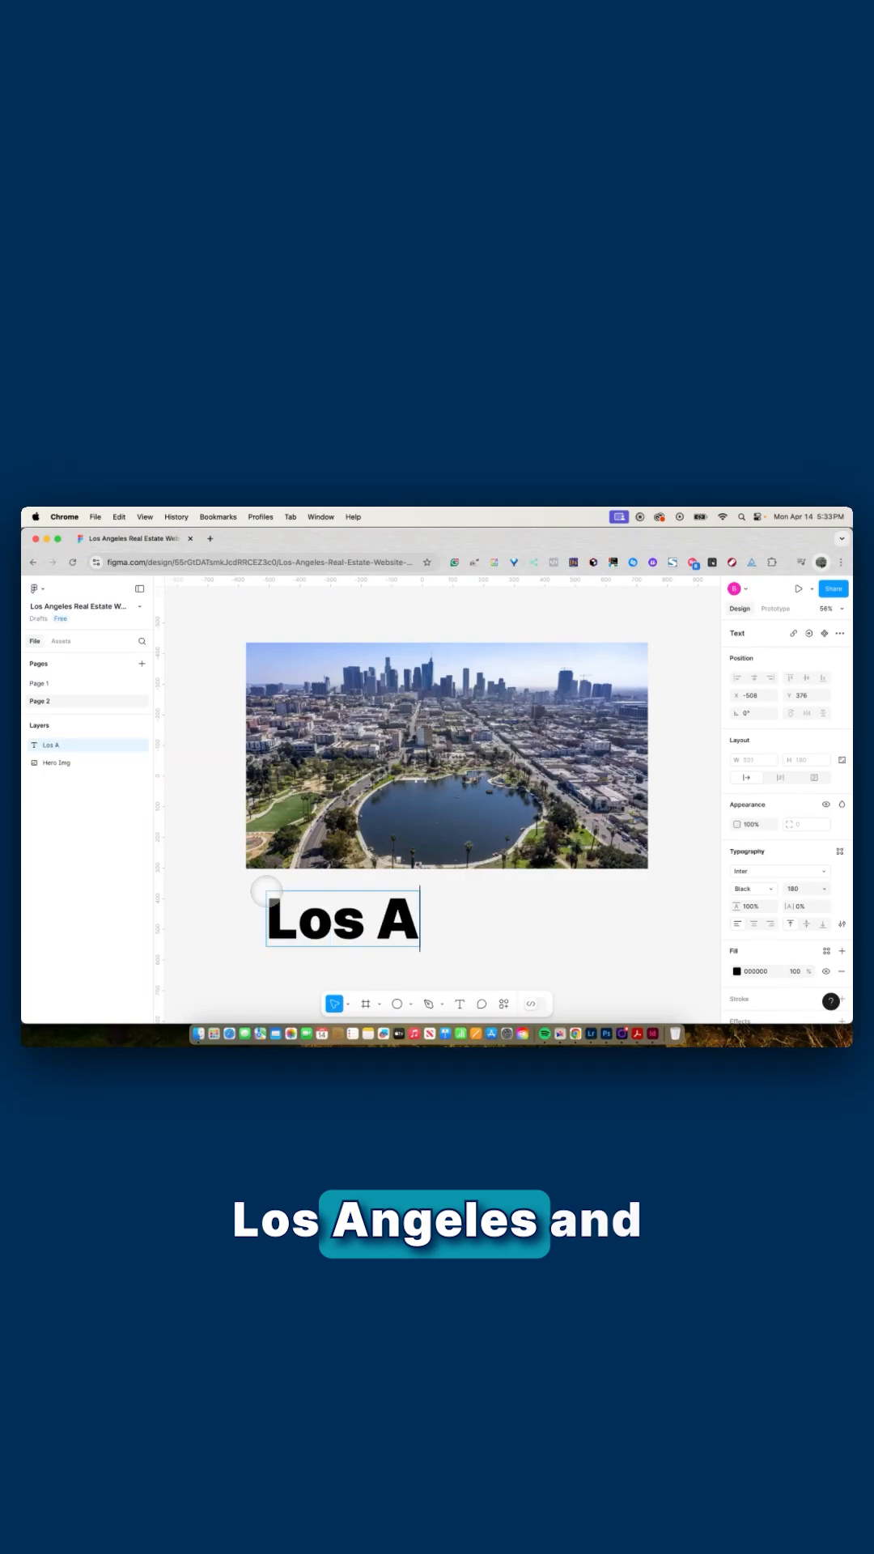
Finish the heavy black text so it reads 'Los Angeles' below the city photo.
{"action": "type", "text": "ngeles"}
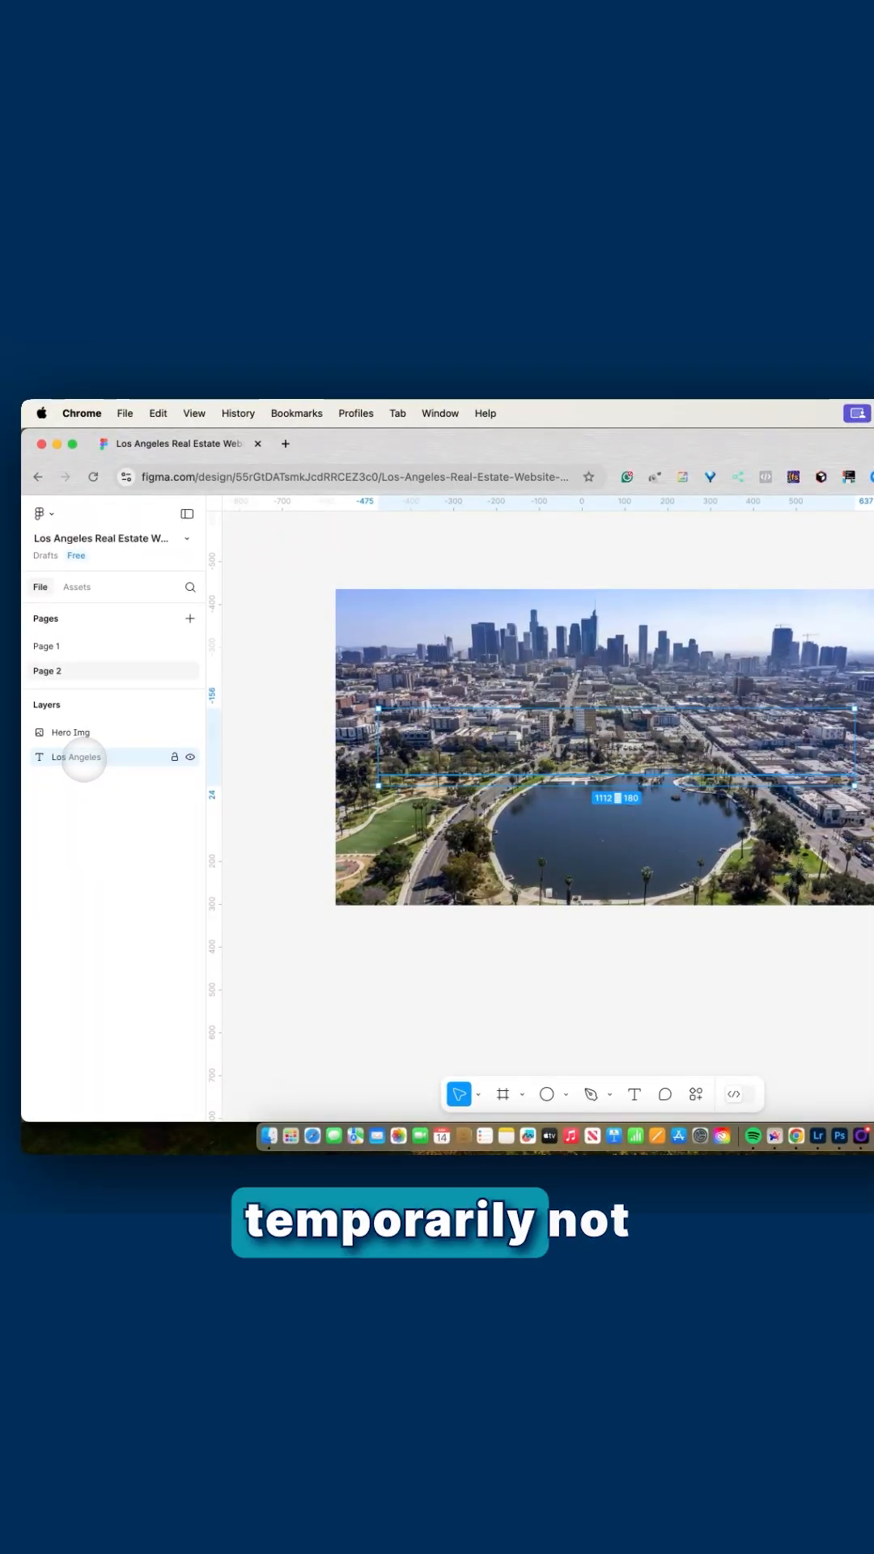
Select Hero Img with the 'Los Angeles' text and apply Use as mask to fill the letters with the photo.
{"action": "left_click", "coordinate": [70, 732]}
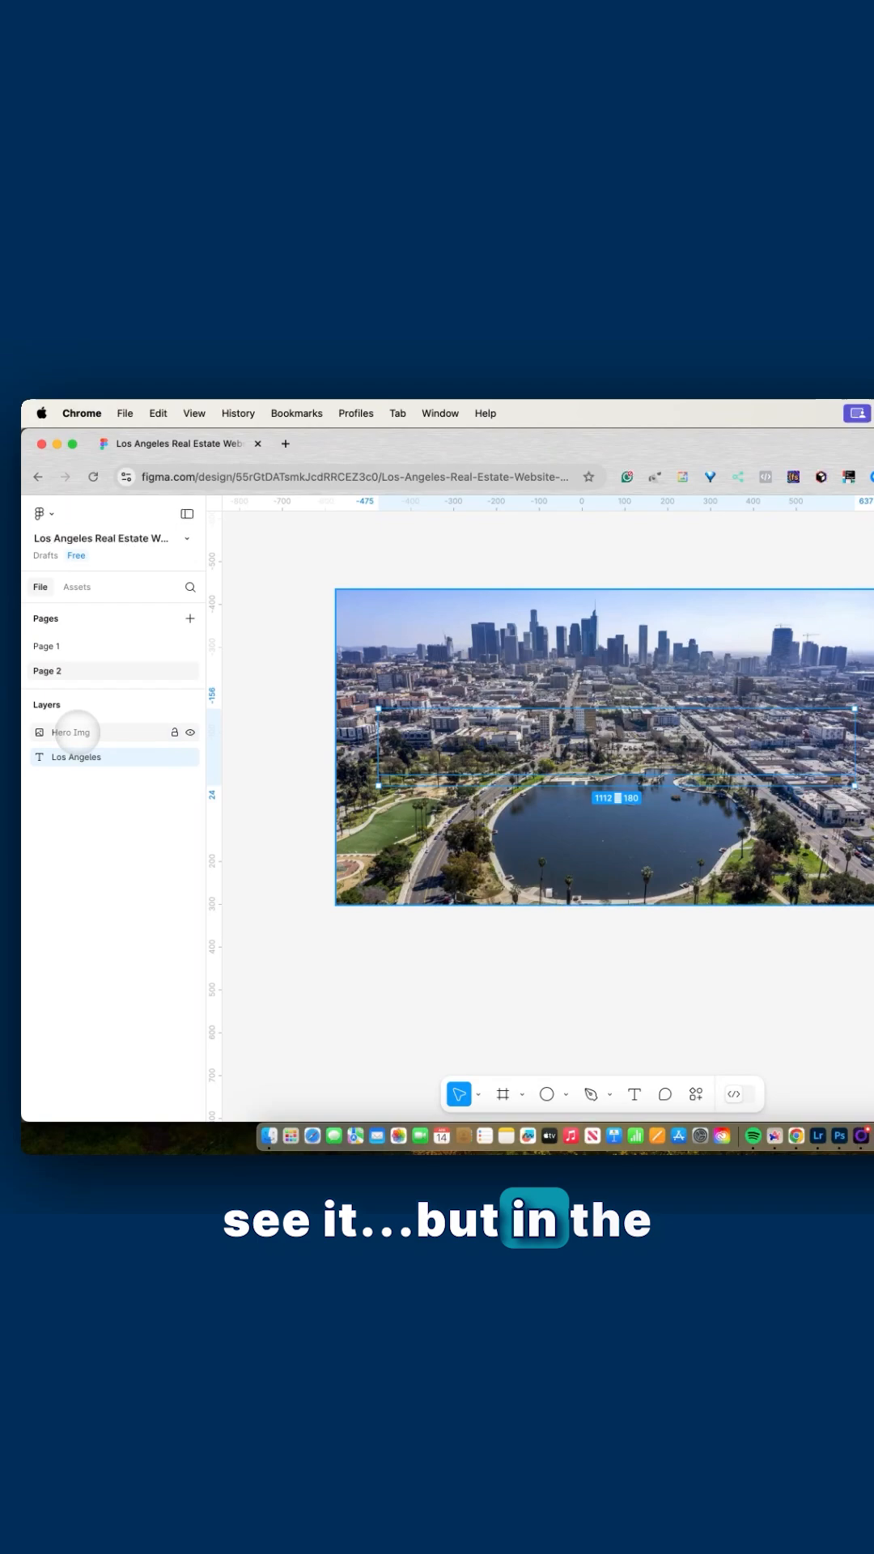
{"action": "left_click", "coordinate": [76, 756]}
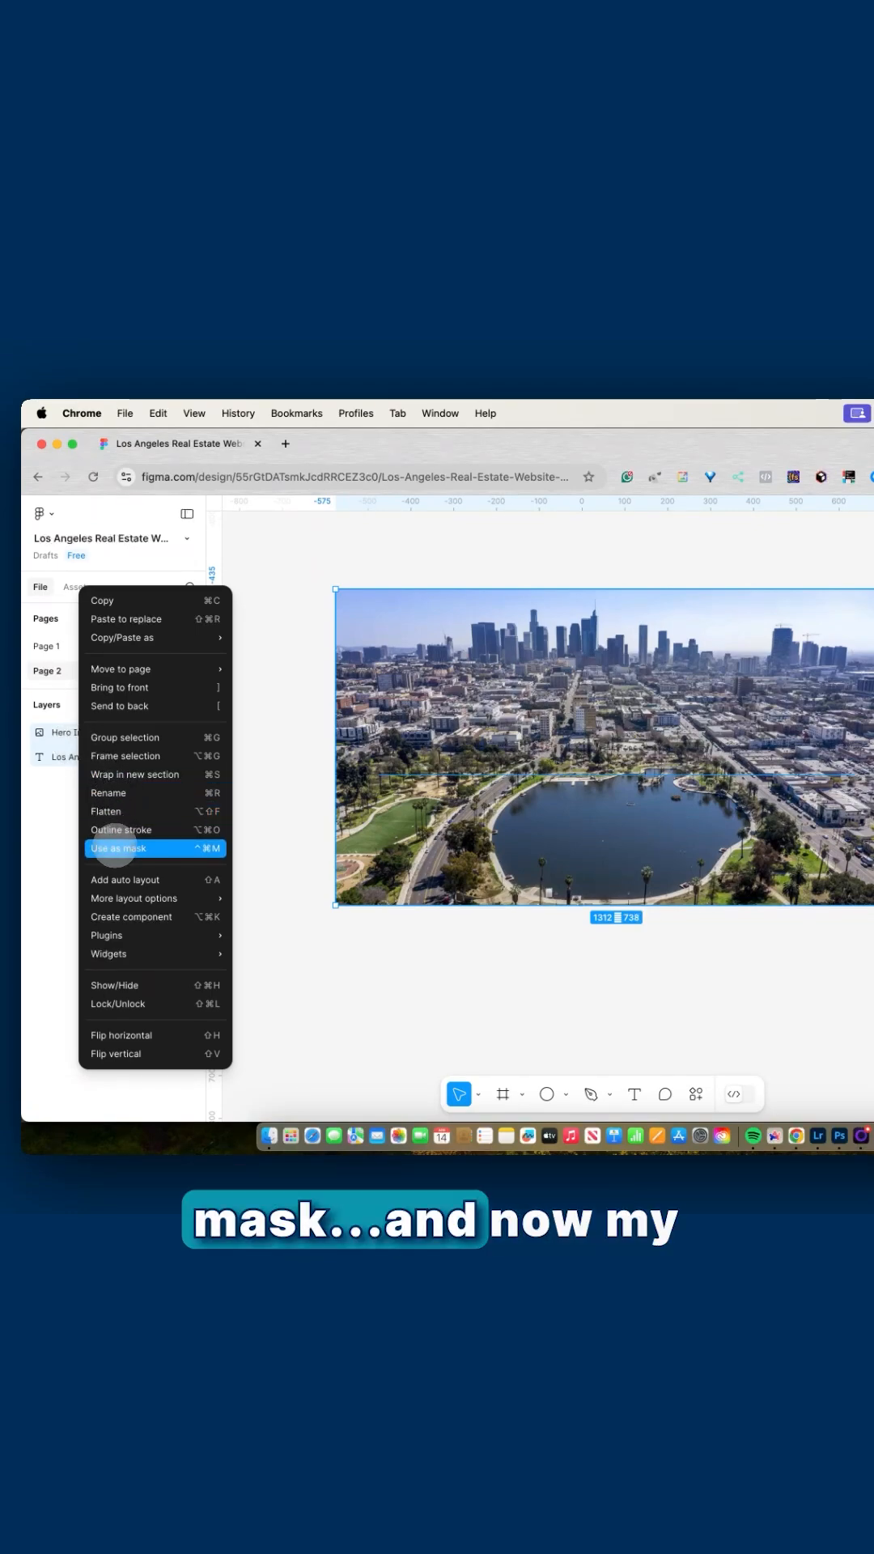
{"action": "left_click", "coordinate": [118, 849]}
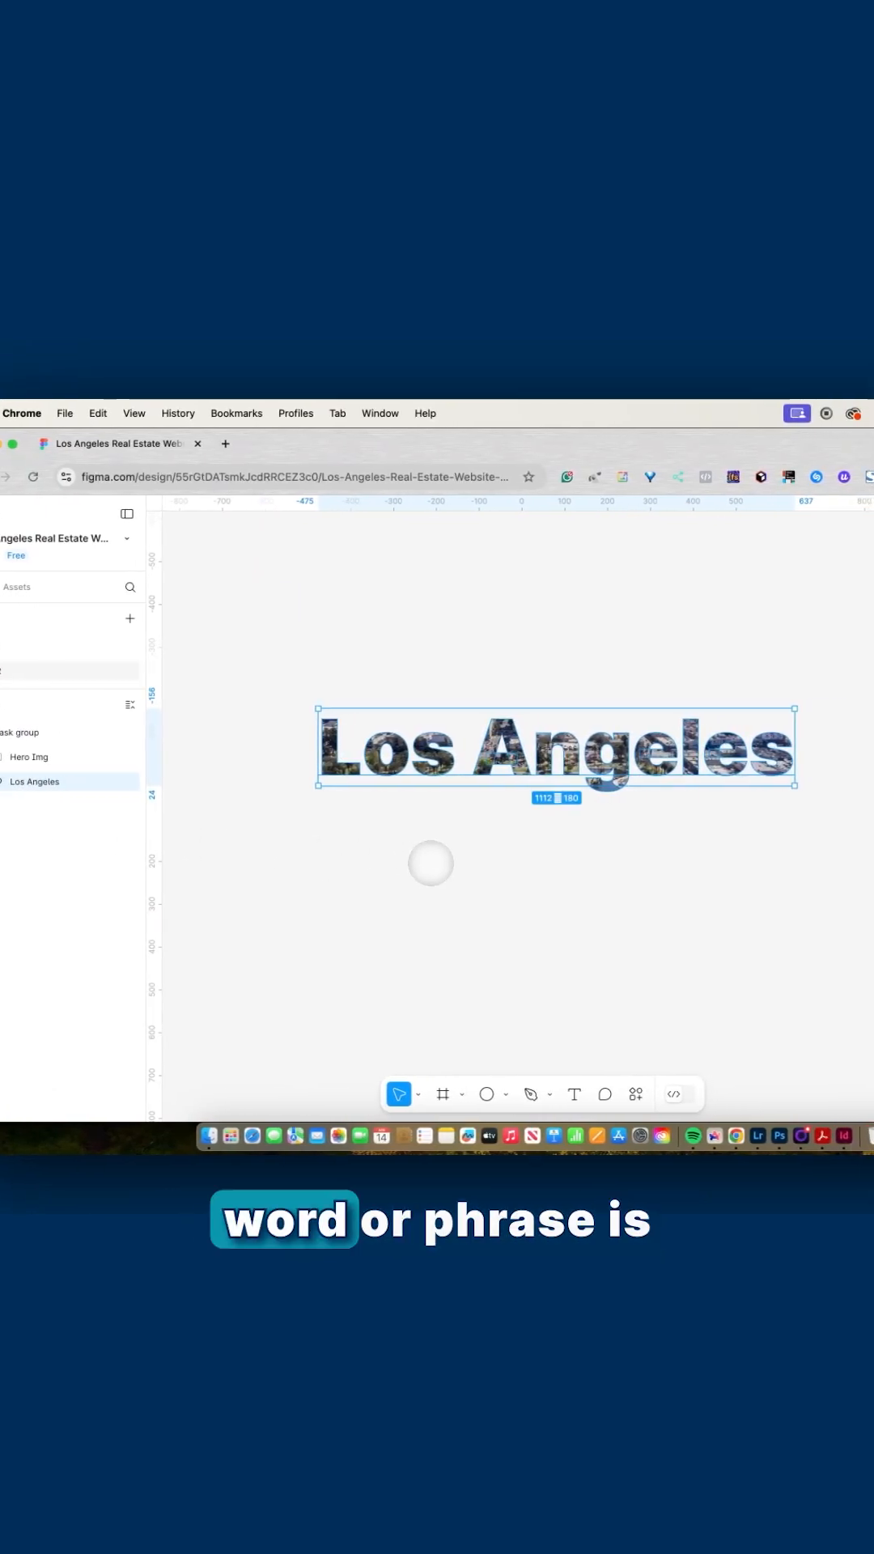